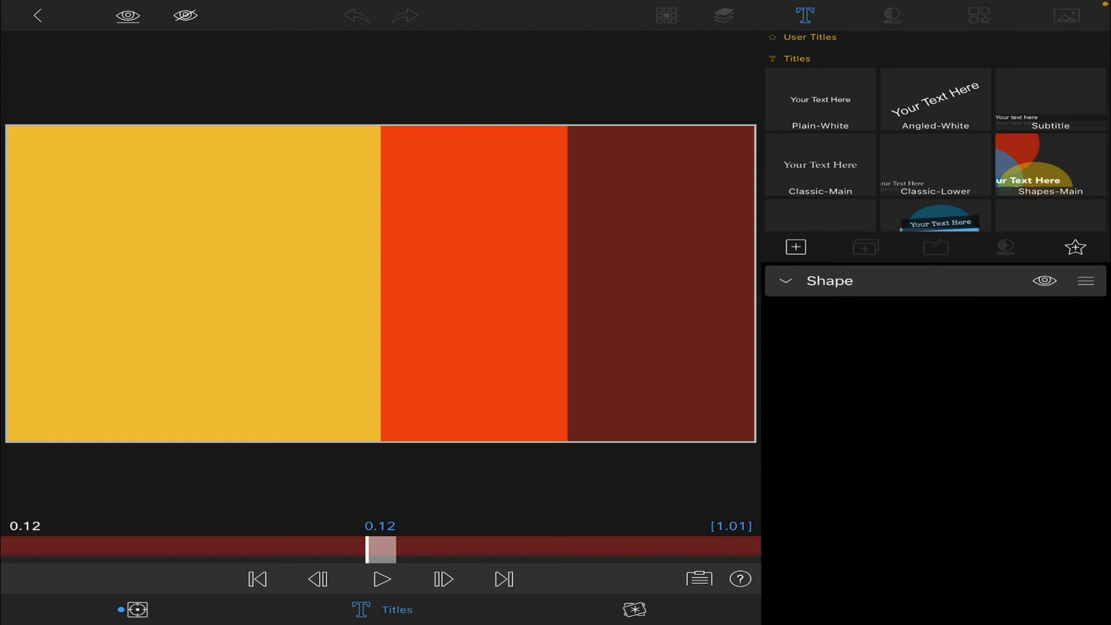
# Step: Expand the Shape layer to reveal its Opacity, Face, Edge and Shadow Color settings
pyautogui.click(979, 15)
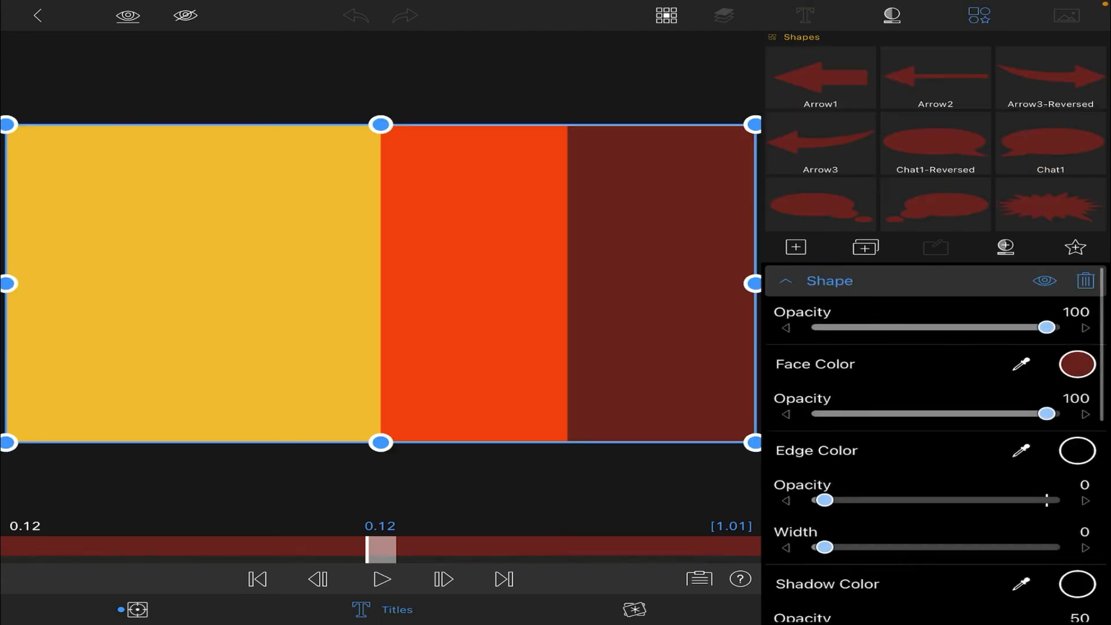